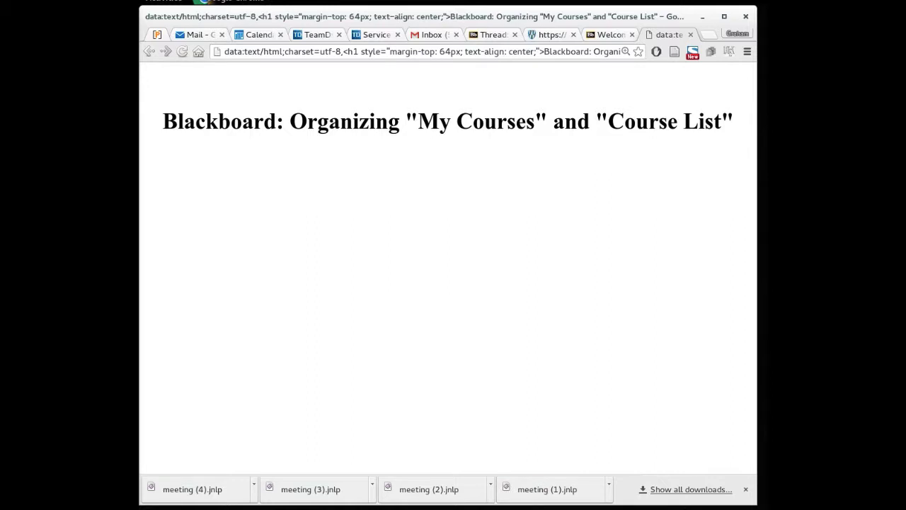
Step: Switch to the Blackboard home page and scroll to the My Courses module
{"action": "left_click", "coordinate": [612, 34]}
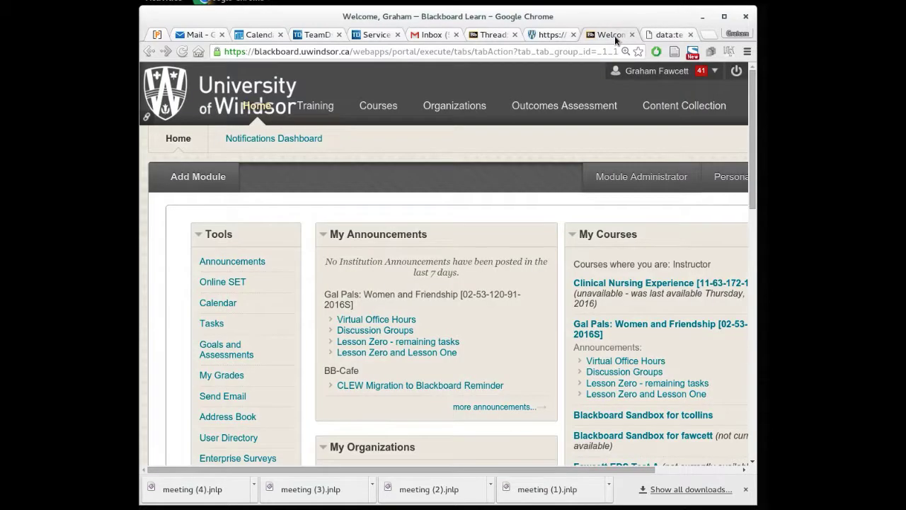
{"action": "scroll", "scroll_direction": "down", "scroll_amount": 3}
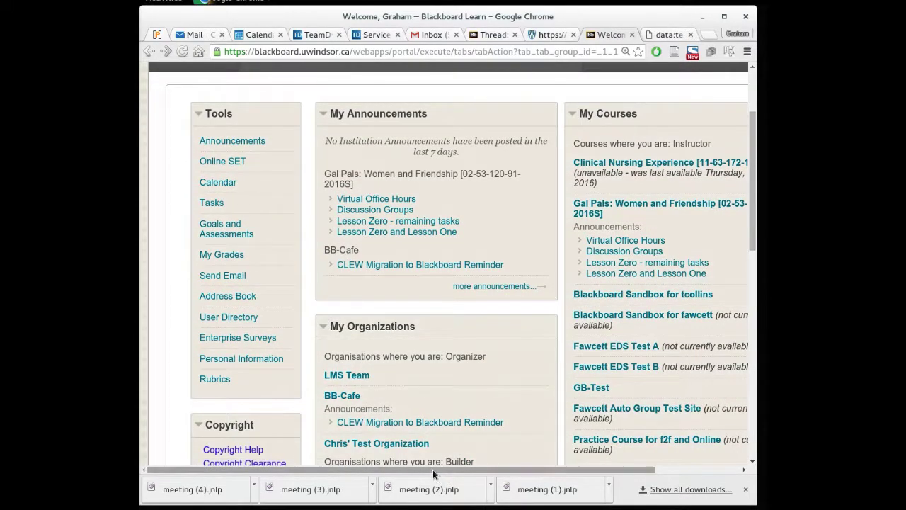
{"action": "scroll", "scroll_direction": "right", "scroll_amount": 3}
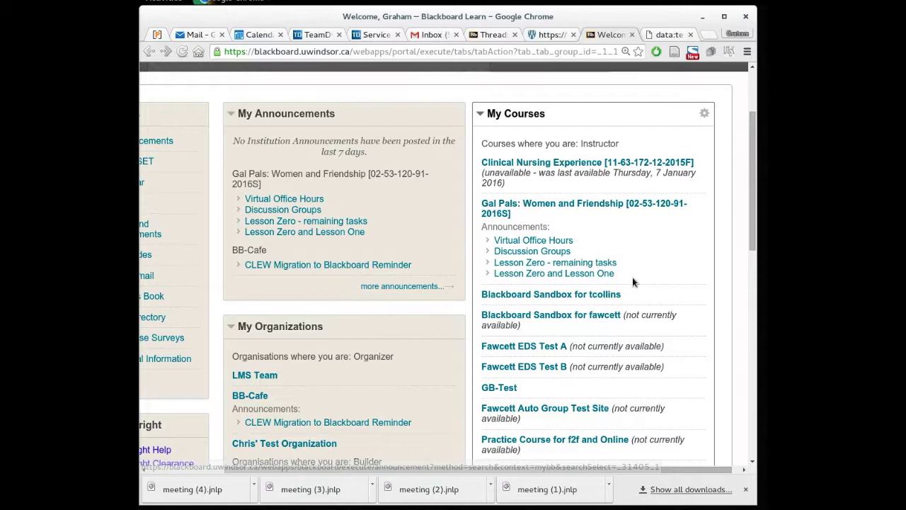
{"action": "mouse_move", "coordinate": [622, 267]}
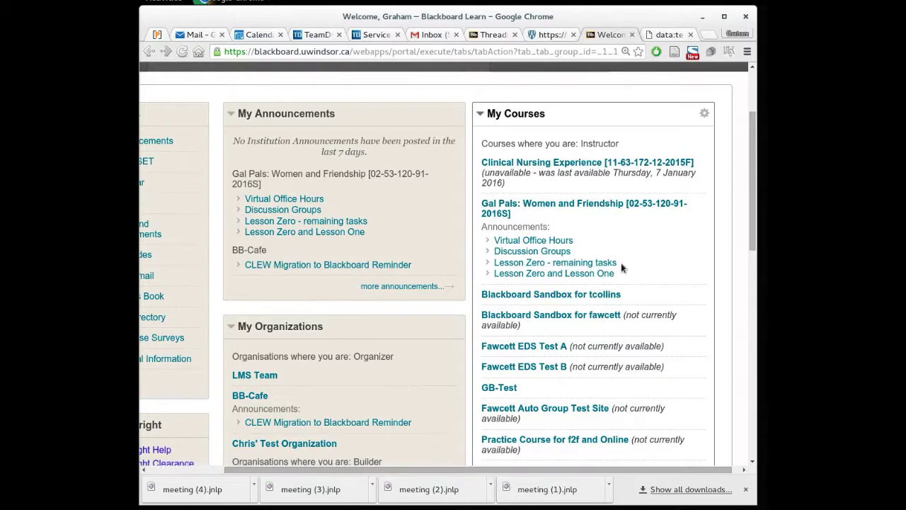
{"action": "mouse_move", "coordinate": [620, 255]}
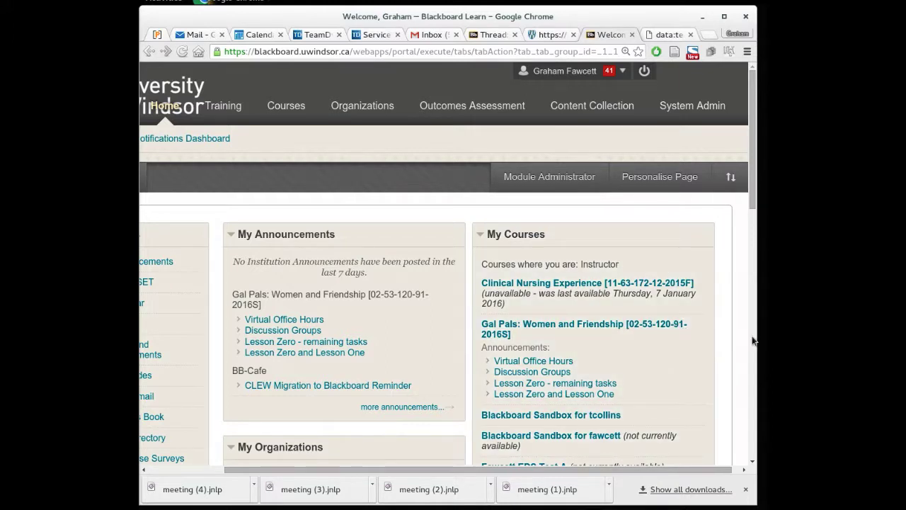
{"action": "mouse_move", "coordinate": [705, 239]}
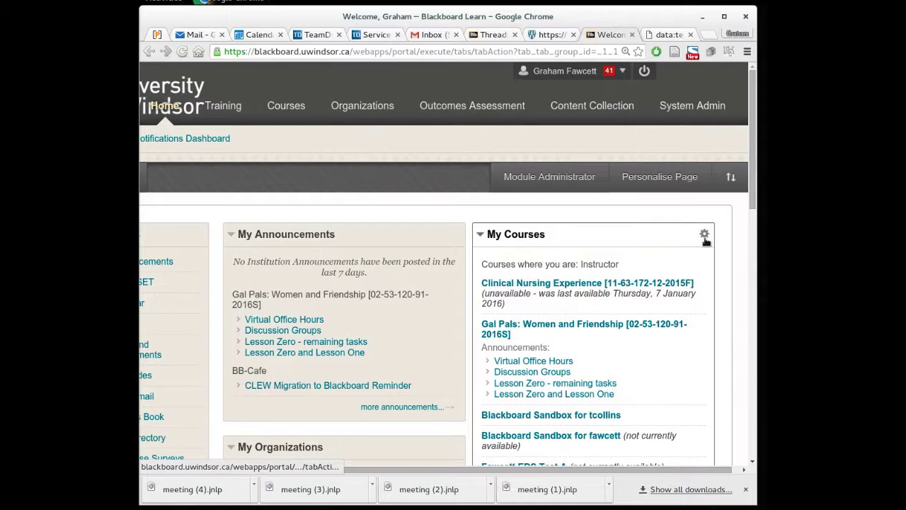
{"action": "mouse_move", "coordinate": [706, 234]}
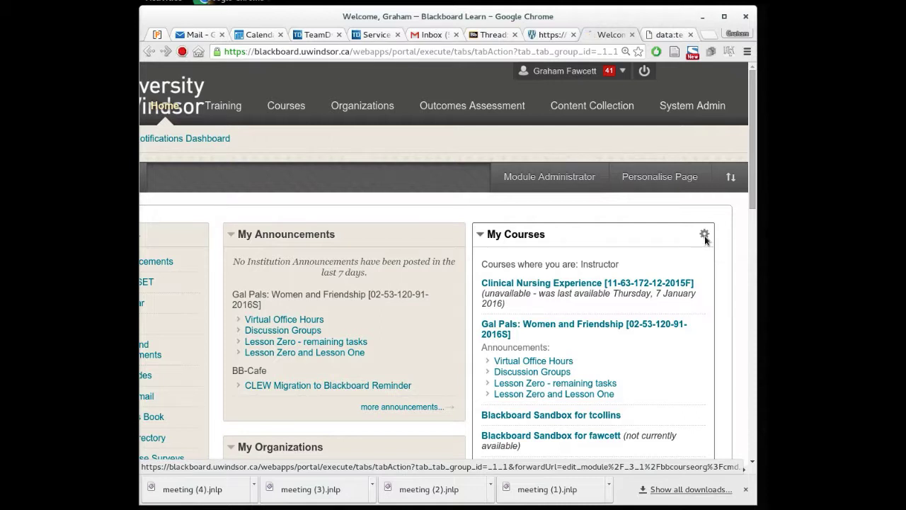
Step: Personalise My Courses to group by term, showing and expanding all five terms, and submit
{"action": "left_click", "coordinate": [707, 234]}
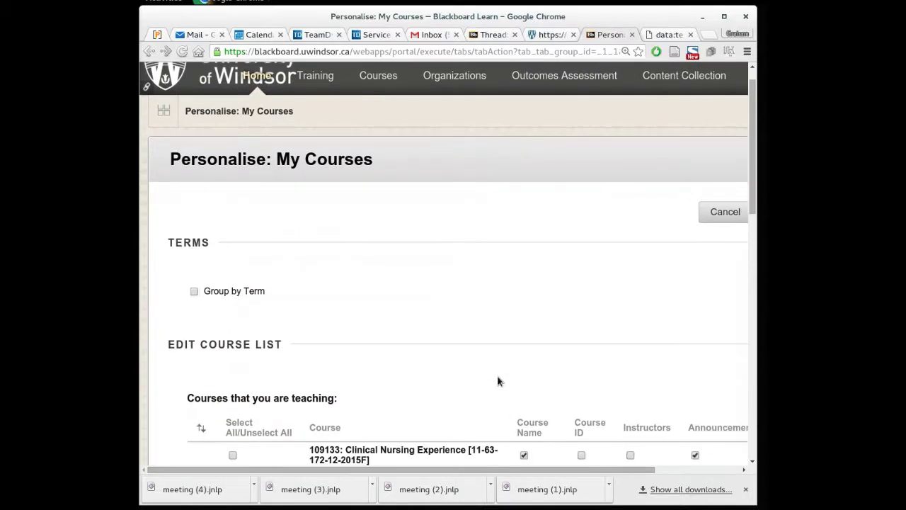
{"action": "scroll", "scroll_direction": "down", "scroll_amount": 3}
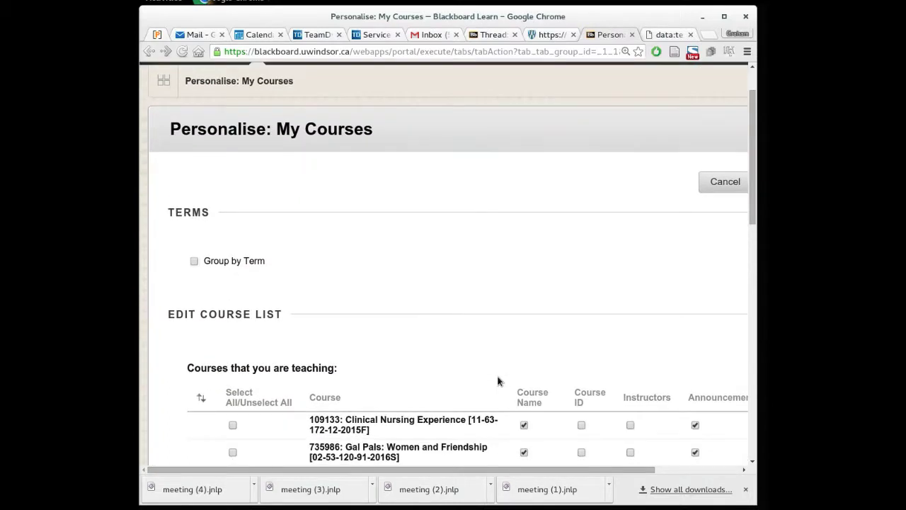
{"action": "scroll", "scroll_direction": "down", "scroll_amount": 3}
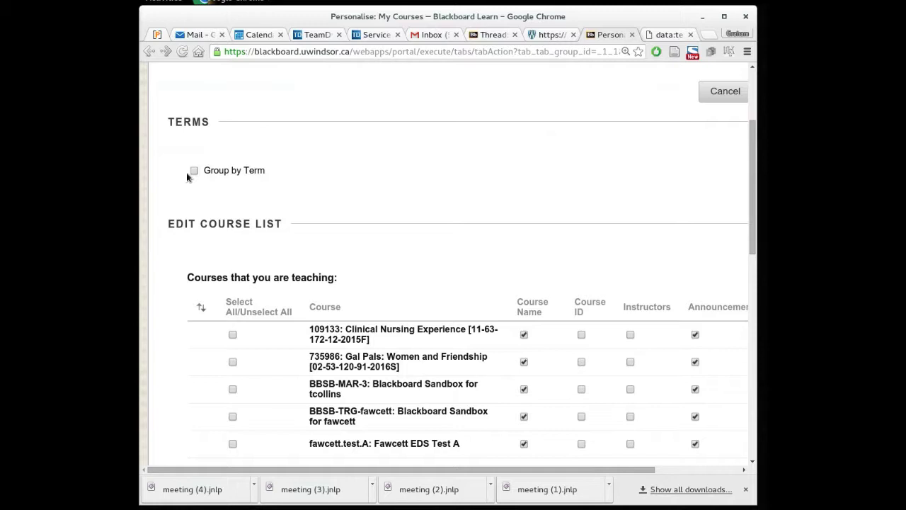
{"action": "mouse_move", "coordinate": [205, 172]}
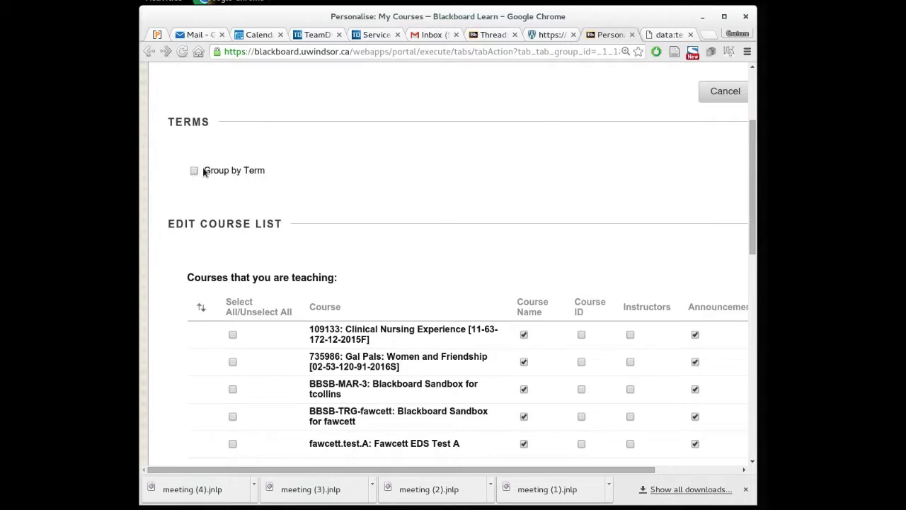
{"action": "left_click", "coordinate": [194, 170]}
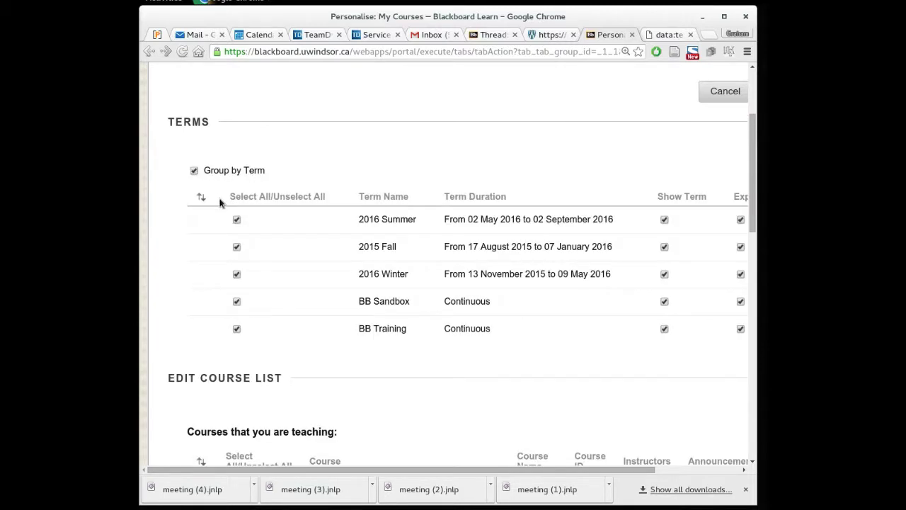
{"action": "mouse_move", "coordinate": [280, 362]}
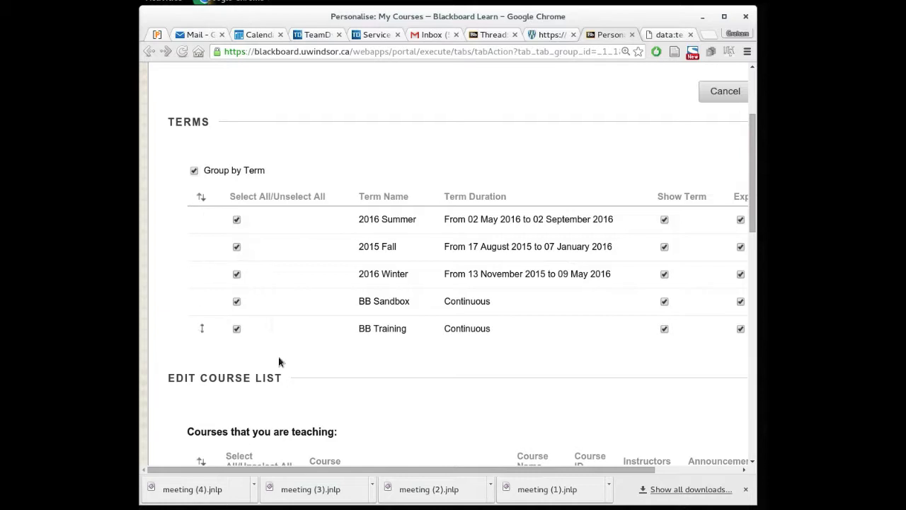
{"action": "scroll", "scroll_direction": "right", "scroll_amount": 3}
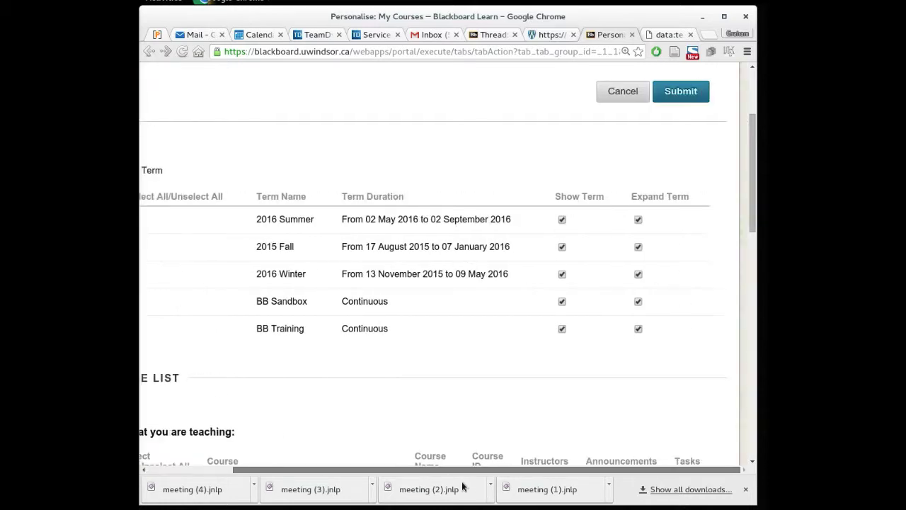
{"action": "left_click", "coordinate": [680, 91]}
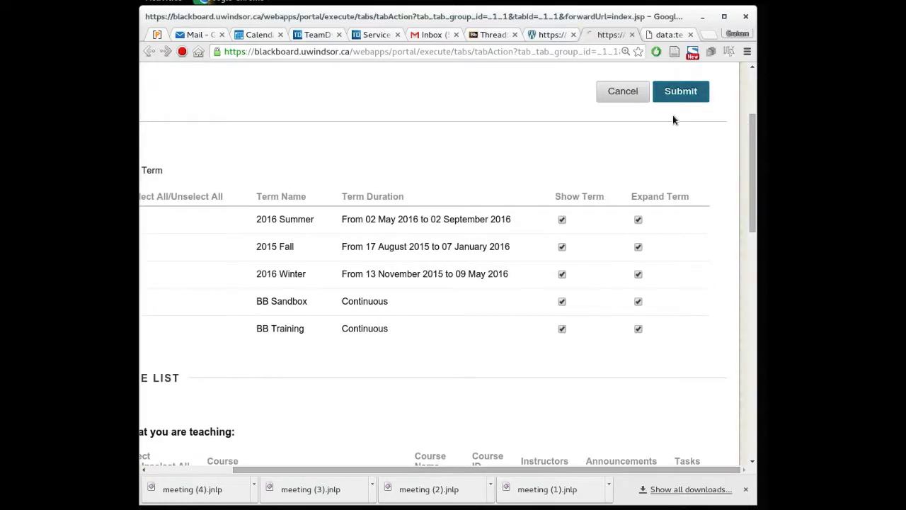
Step: Check the 2016 Summer, 2015 Fall and 2016 Winter headings, then reopen My Courses settings
{"action": "left_click", "coordinate": [680, 91]}
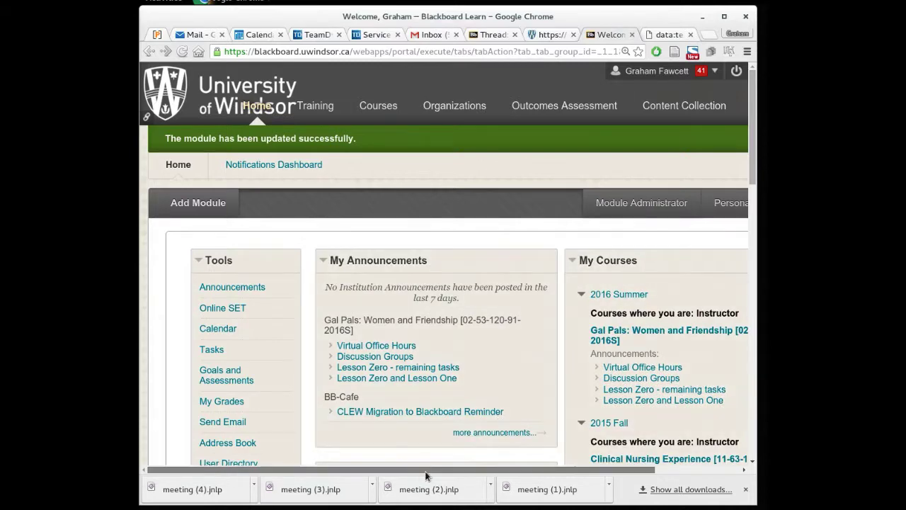
{"action": "scroll", "scroll_direction": "down", "scroll_amount": 3}
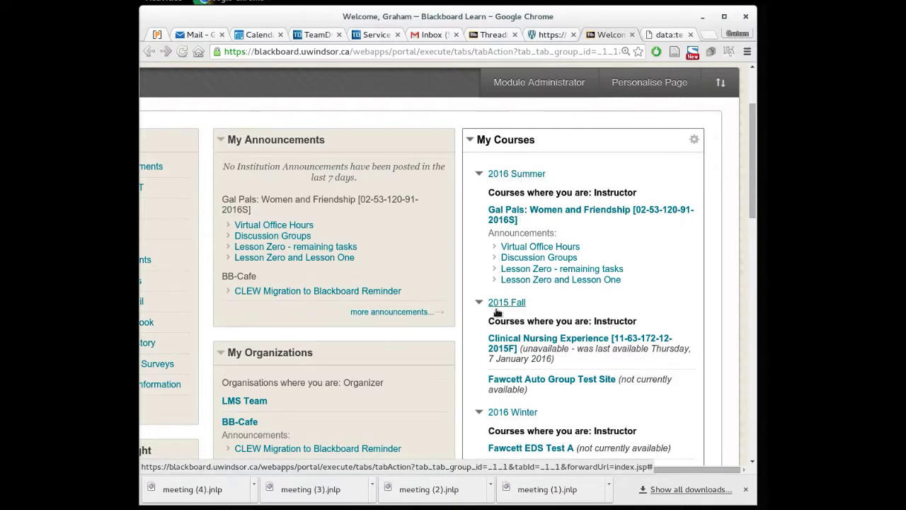
{"action": "mouse_move", "coordinate": [523, 418]}
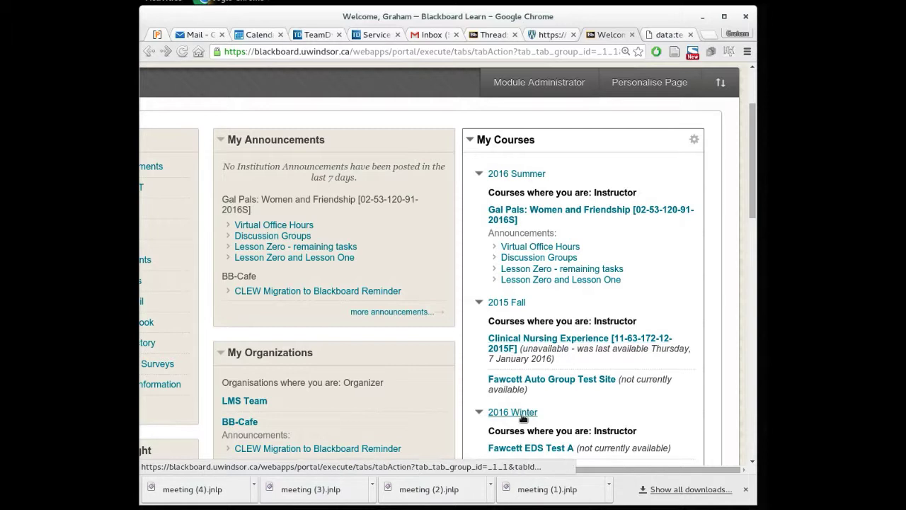
{"action": "left_click", "coordinate": [694, 139]}
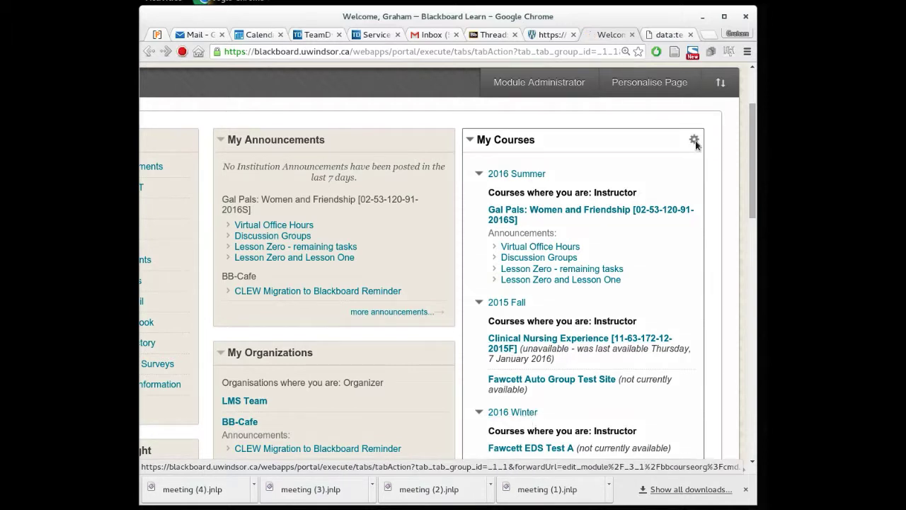
Step: Hide the BB Sandbox term so only 2016 Summer is shown and expanded, and save
{"action": "left_click", "coordinate": [695, 139]}
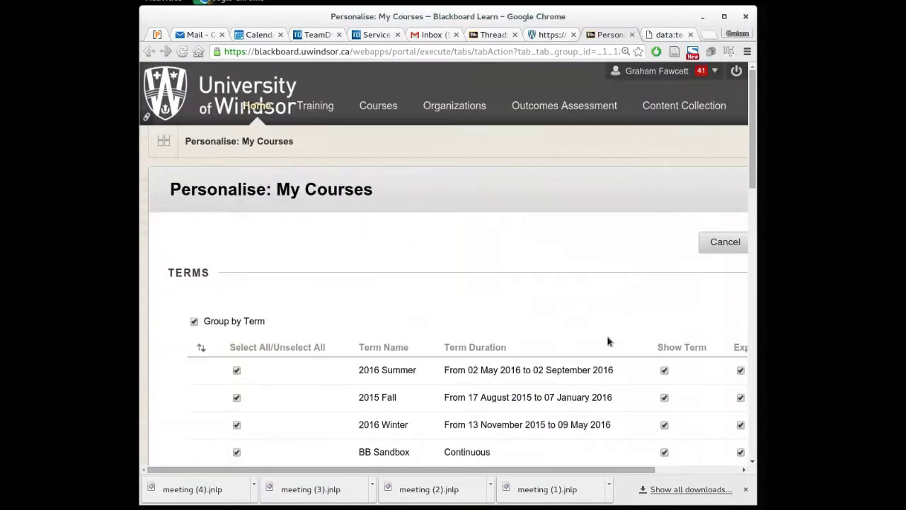
{"action": "scroll", "scroll_direction": "down", "scroll_amount": 3}
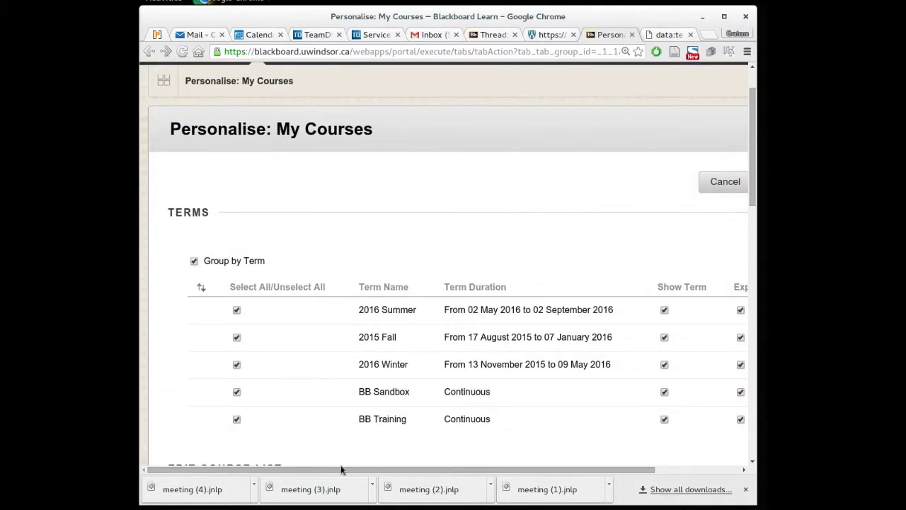
{"action": "mouse_move", "coordinate": [241, 396]}
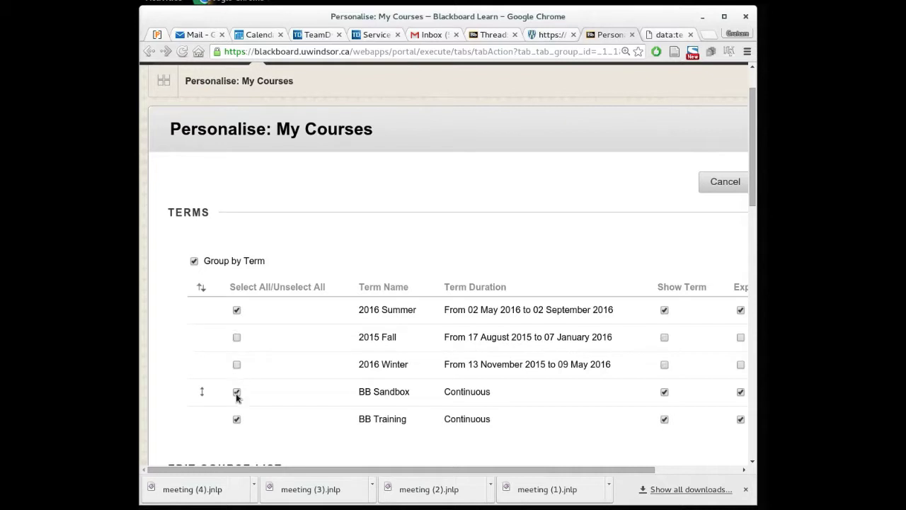
{"action": "left_click", "coordinate": [236, 392]}
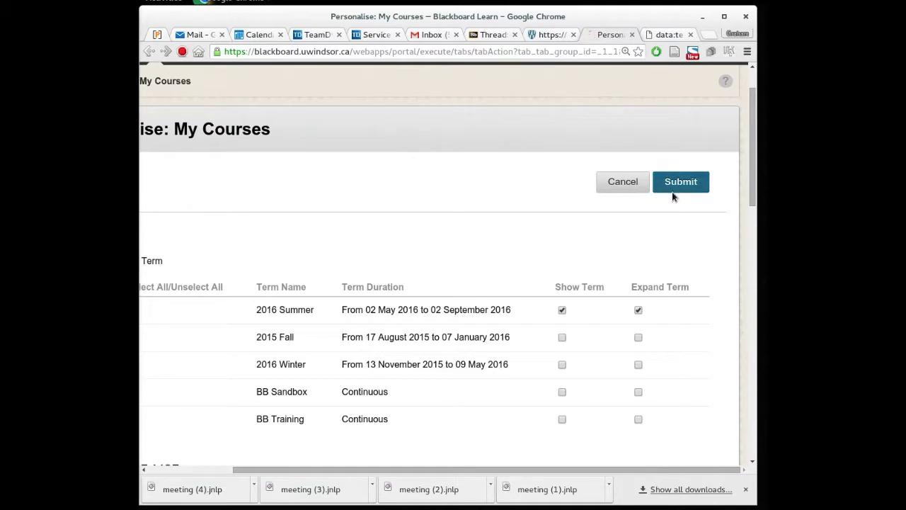
{"action": "left_click", "coordinate": [680, 181]}
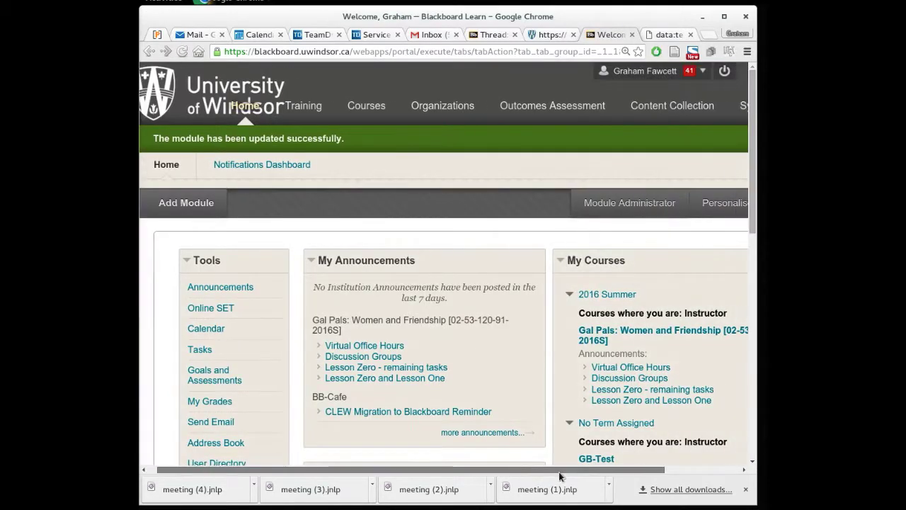
Step: Uncheck Fawcett EDS Test A's columns in the My Courses settings and submit
{"action": "left_click", "coordinate": [725, 203]}
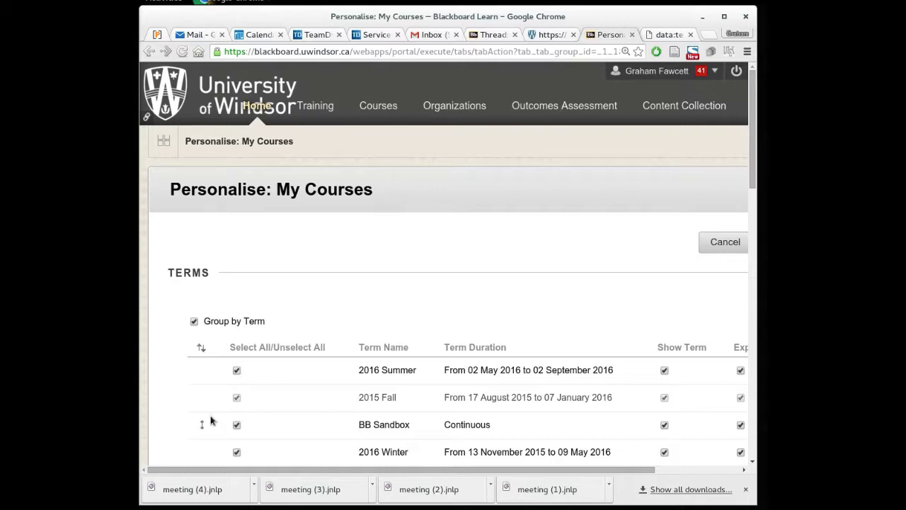
{"action": "scroll", "scroll_direction": "down", "scroll_amount": 3}
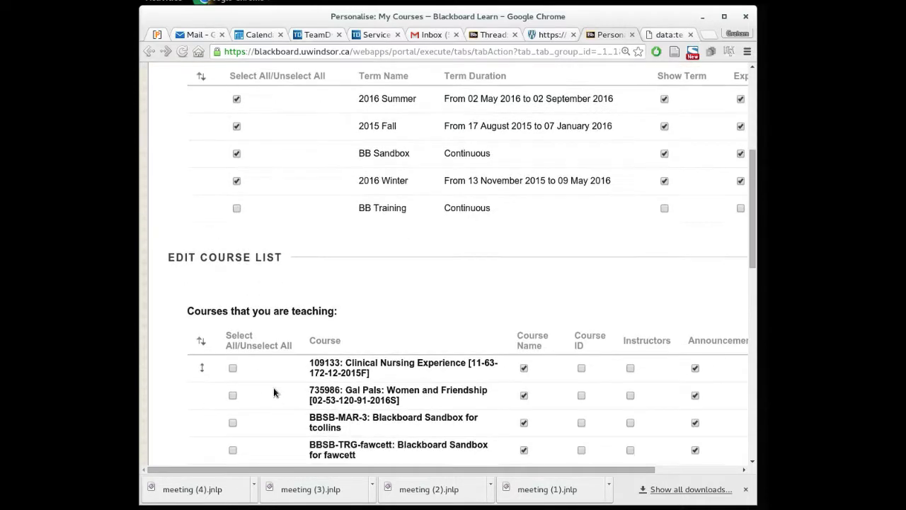
{"action": "scroll", "scroll_direction": "down", "scroll_amount": 3}
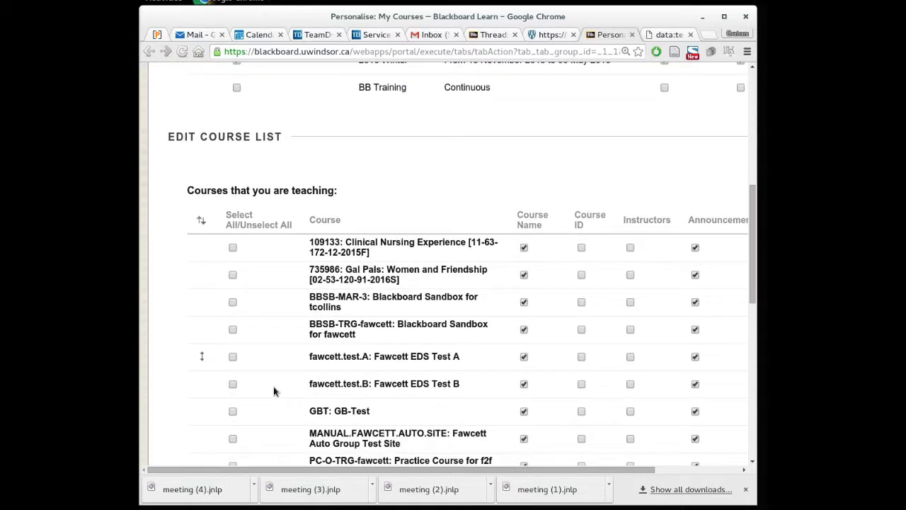
{"action": "left_click", "coordinate": [523, 356]}
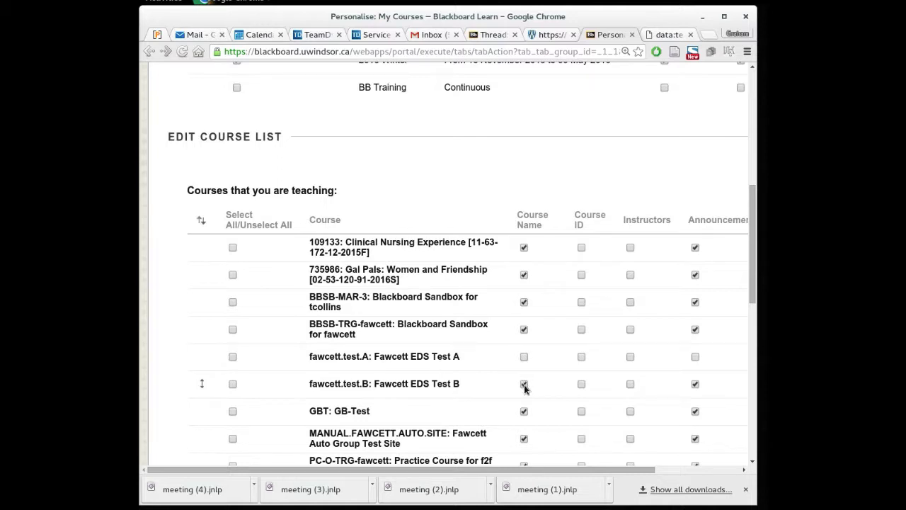
{"action": "left_click", "coordinate": [523, 384]}
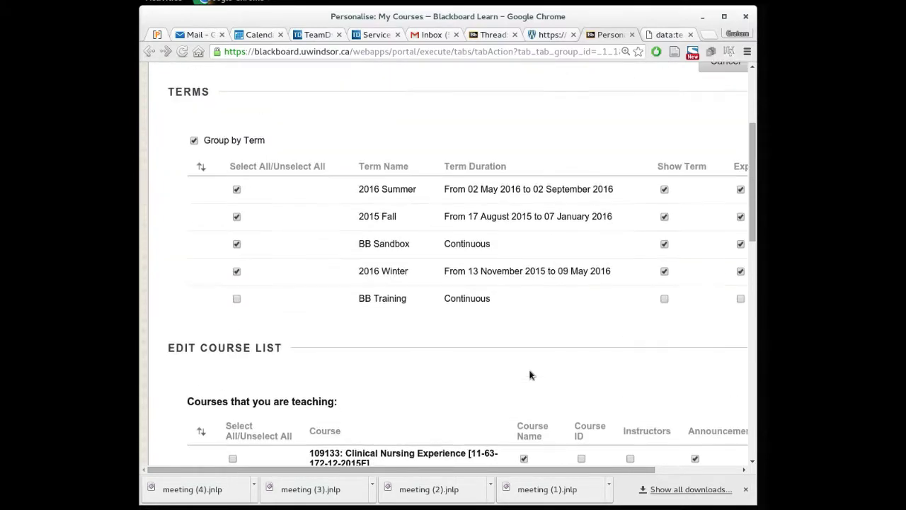
{"action": "scroll", "scroll_direction": "right", "scroll_amount": 3}
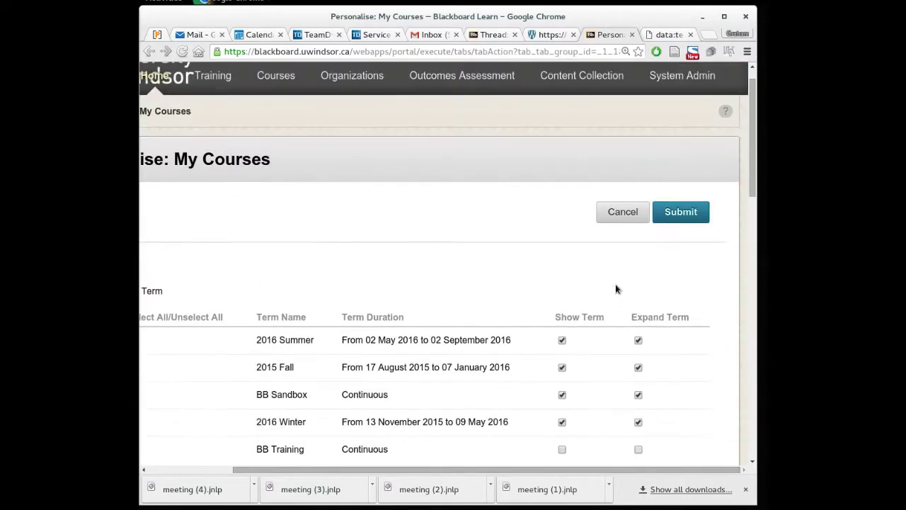
{"action": "left_click", "coordinate": [681, 211]}
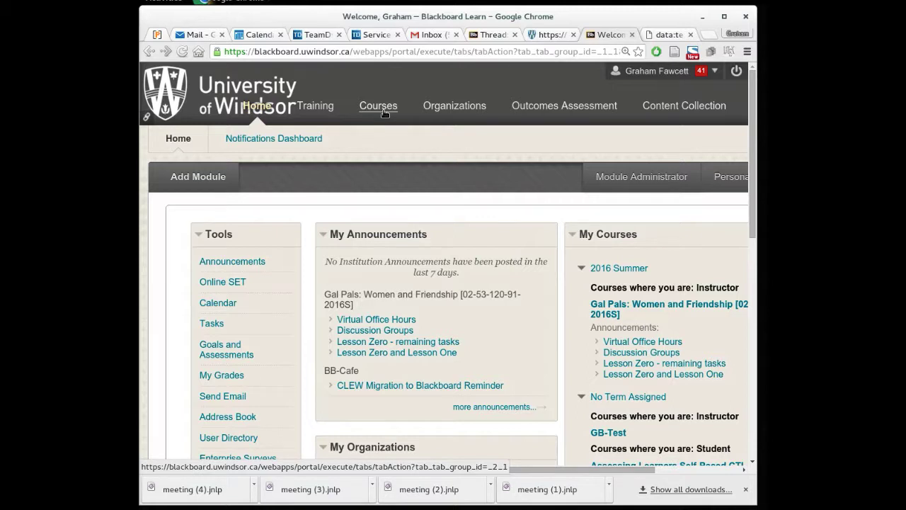
Step: Go to the Courses tab to view the Course List of taught courses
{"action": "left_click", "coordinate": [377, 106]}
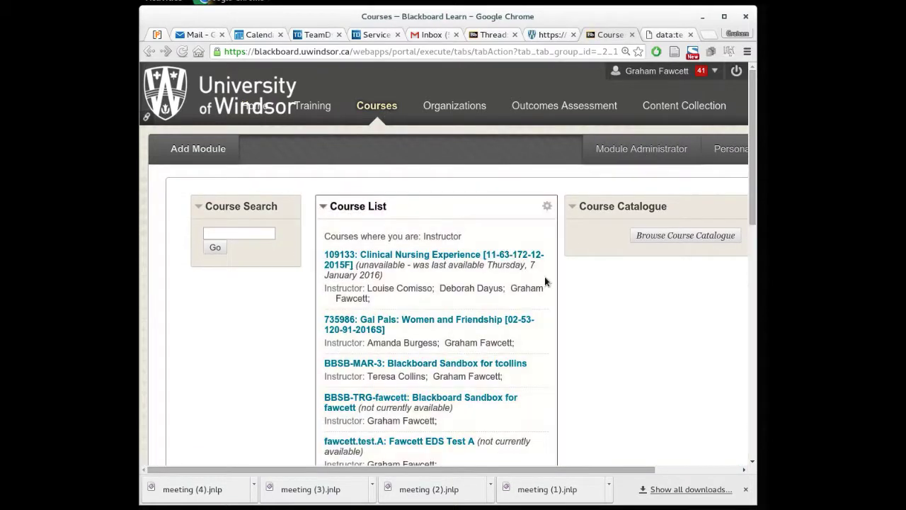
{"action": "mouse_move", "coordinate": [482, 254]}
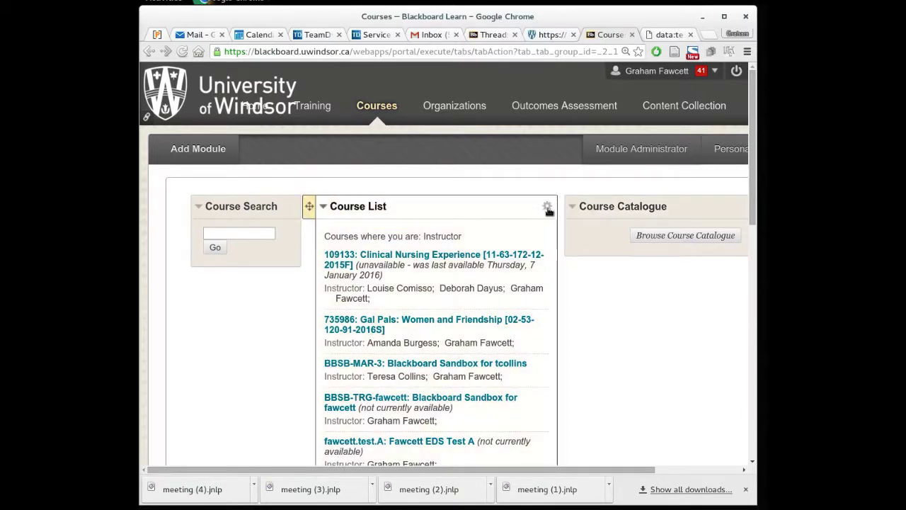
{"action": "mouse_move", "coordinate": [547, 206]}
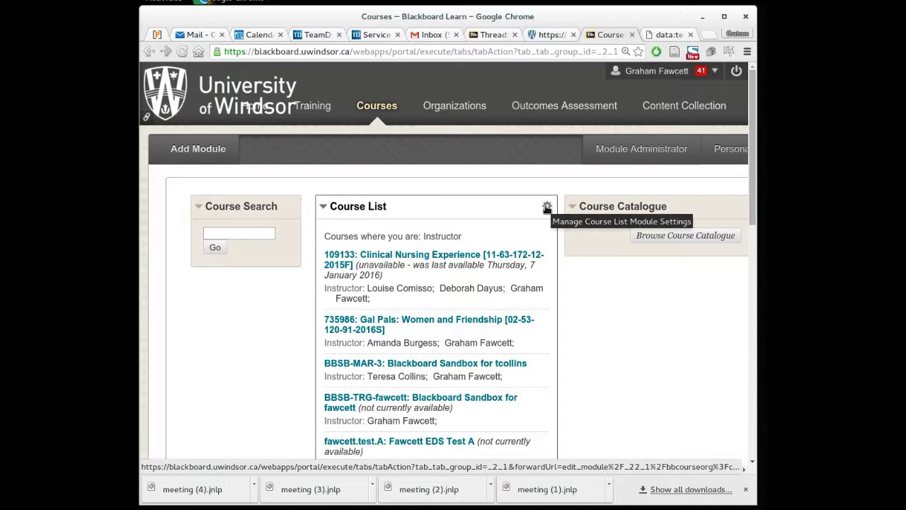
Step: Group the Course List by term, stop 2015 Fall from expanding, and submit
{"action": "left_click", "coordinate": [545, 206]}
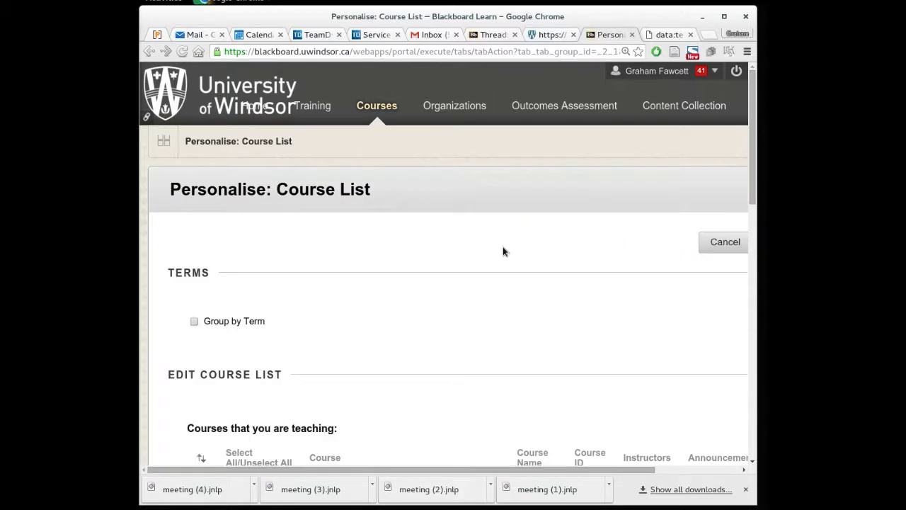
{"action": "mouse_move", "coordinate": [390, 284]}
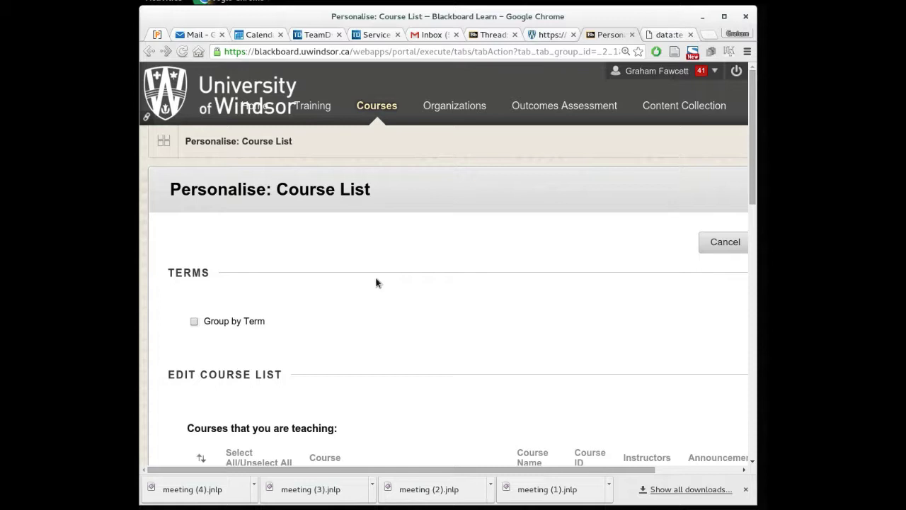
{"action": "mouse_move", "coordinate": [294, 271]}
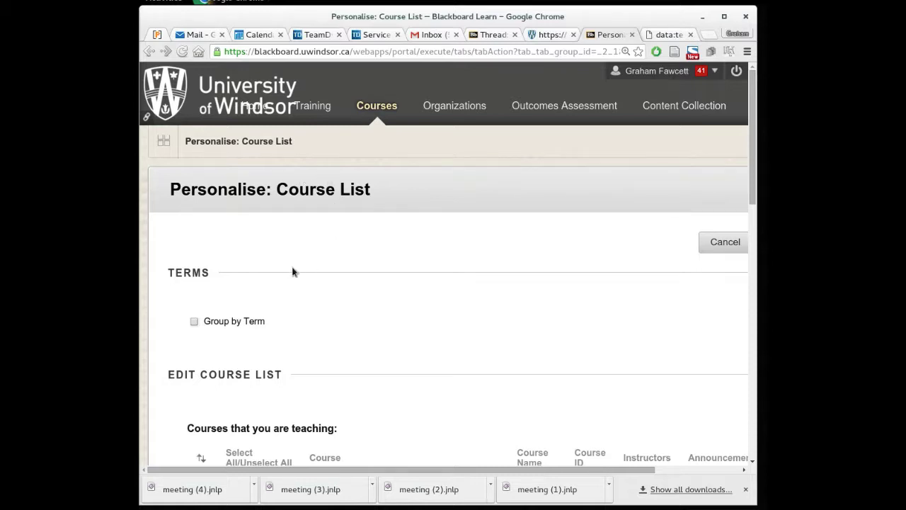
{"action": "left_click", "coordinate": [194, 322]}
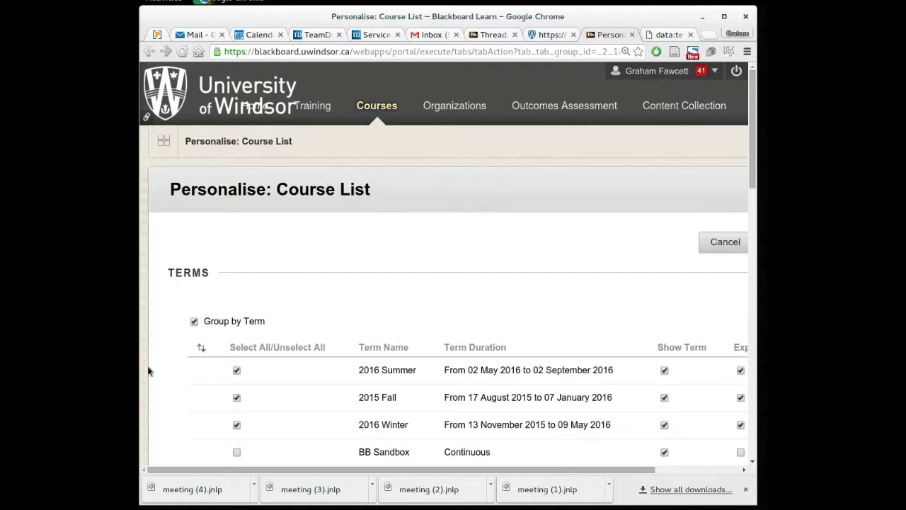
{"action": "scroll", "scroll_direction": "down", "scroll_amount": 3}
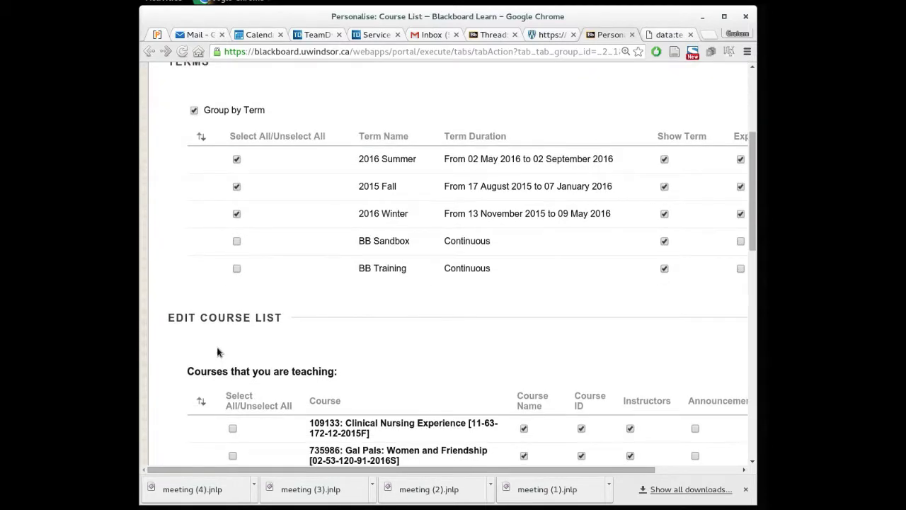
{"action": "scroll", "scroll_direction": "up", "scroll_amount": 3}
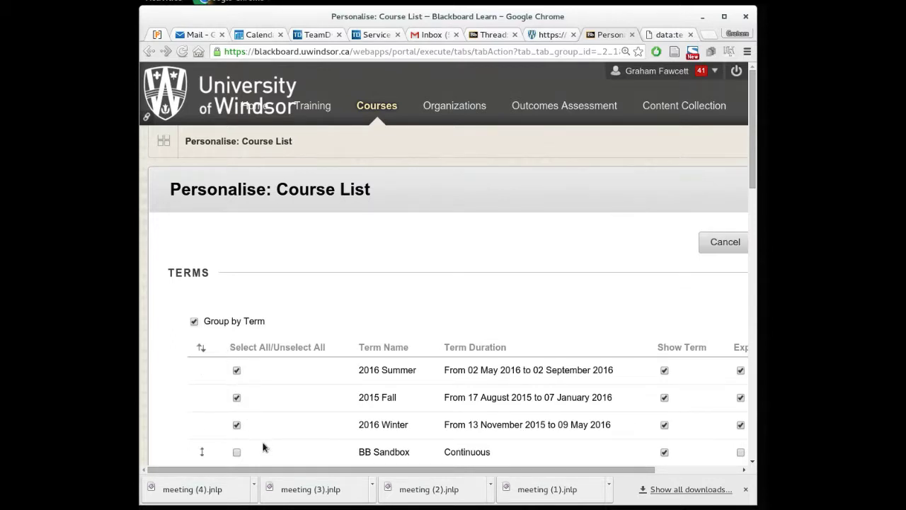
{"action": "mouse_move", "coordinate": [238, 325]}
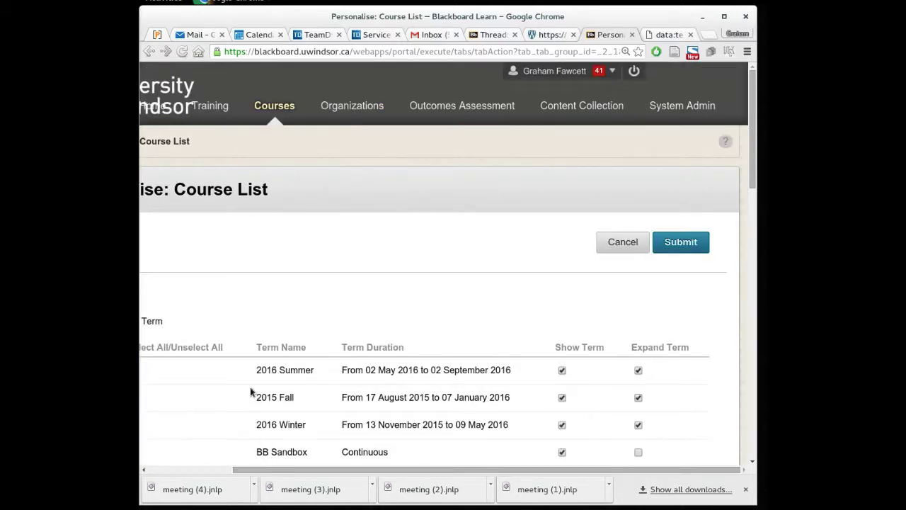
{"action": "mouse_move", "coordinate": [384, 426]}
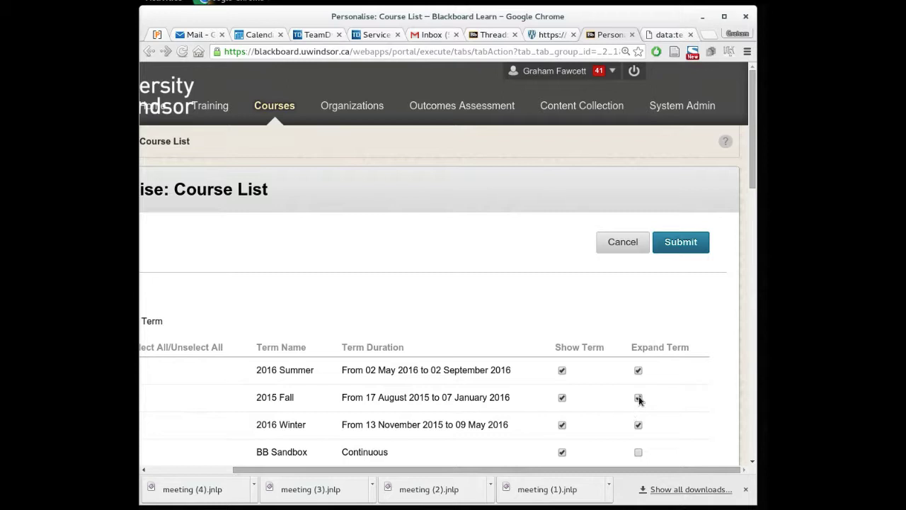
{"action": "left_click", "coordinate": [638, 398]}
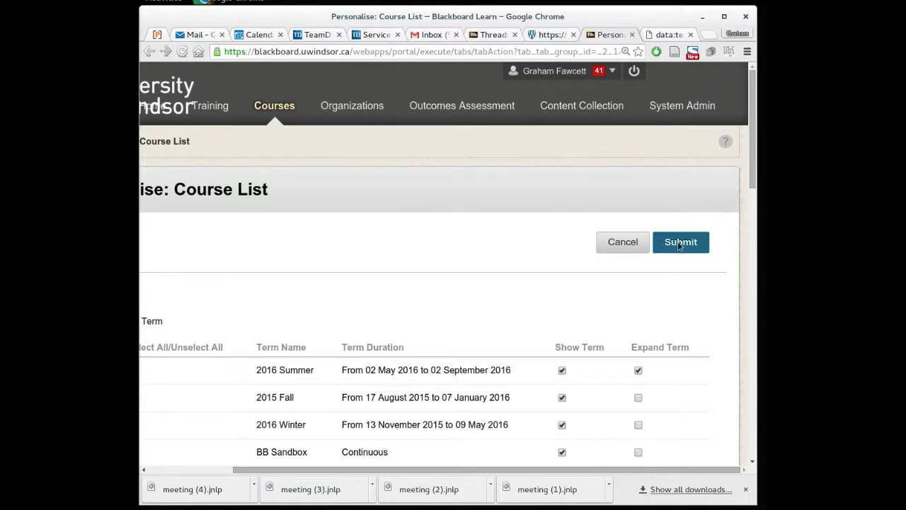
{"action": "left_click", "coordinate": [680, 241]}
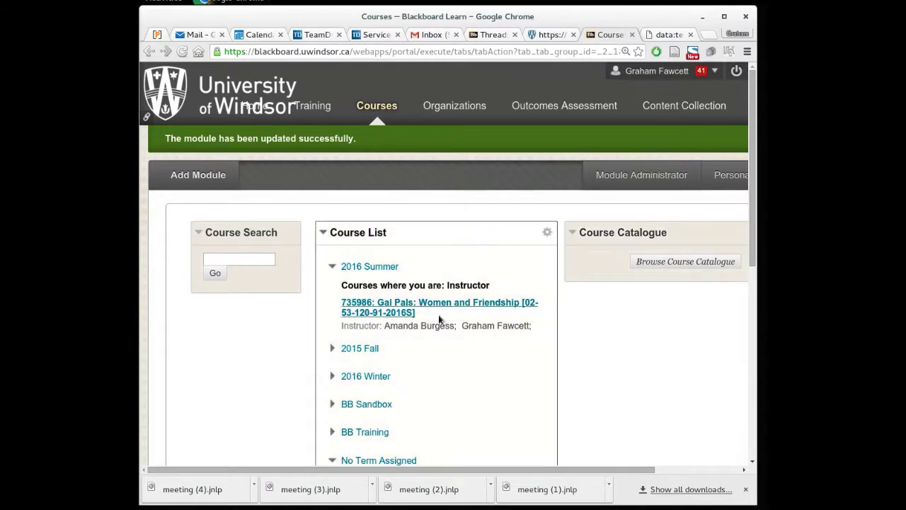